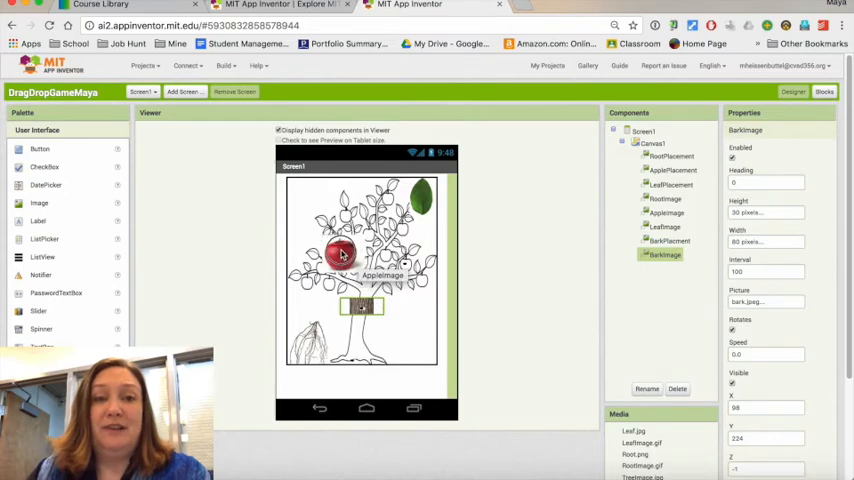
Step: Move the bark, leaf and apple sprites off the tree to their corners and check a marker's X/Y
left_click(405, 245)
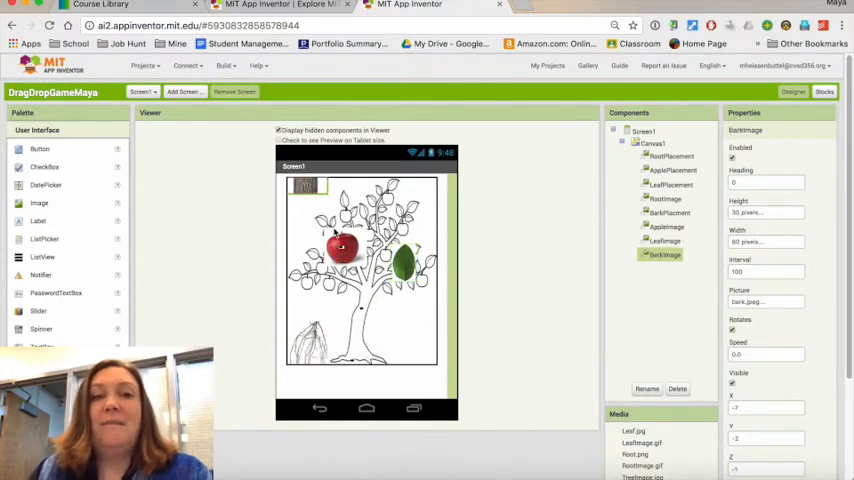
left_click_drag(340, 250, 408, 348)
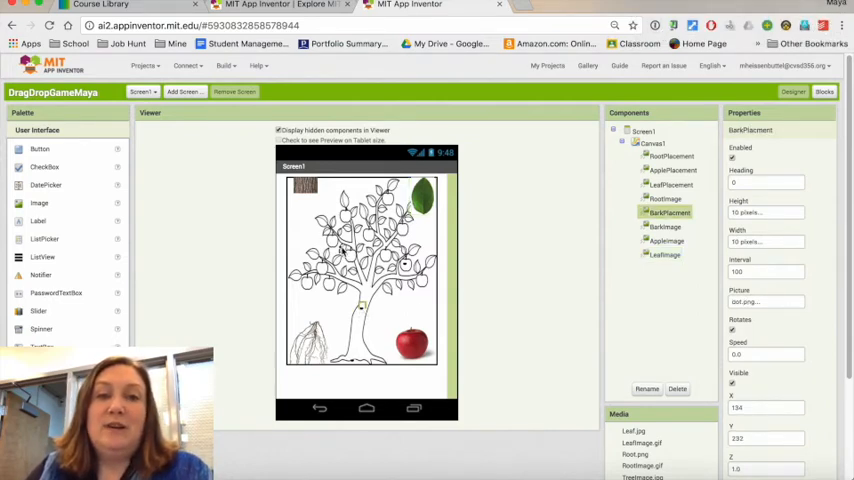
left_click(672, 170)
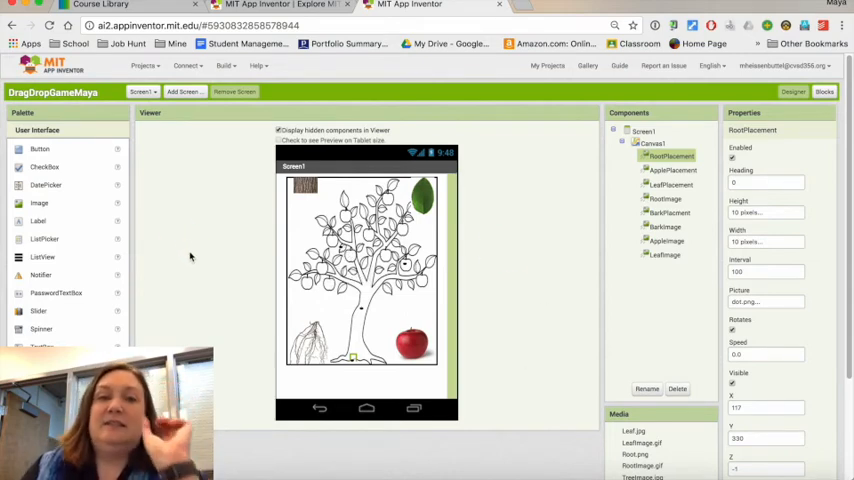
mouse_move(186, 279)
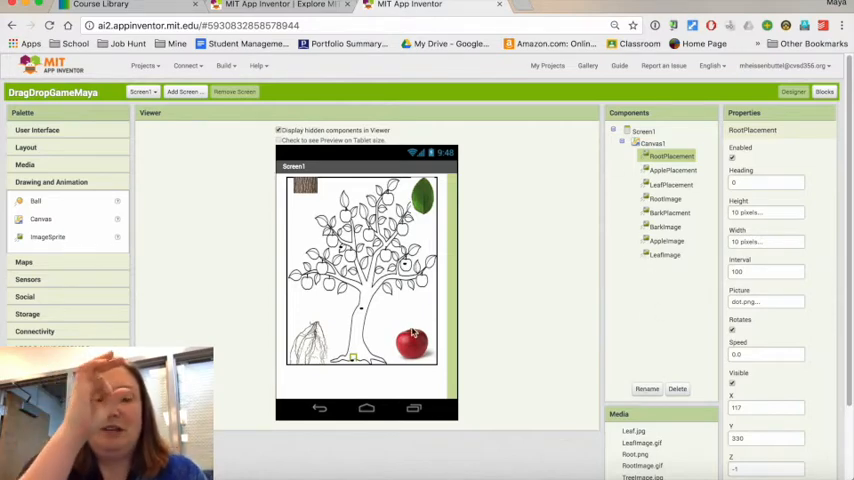
mouse_move(410, 345)
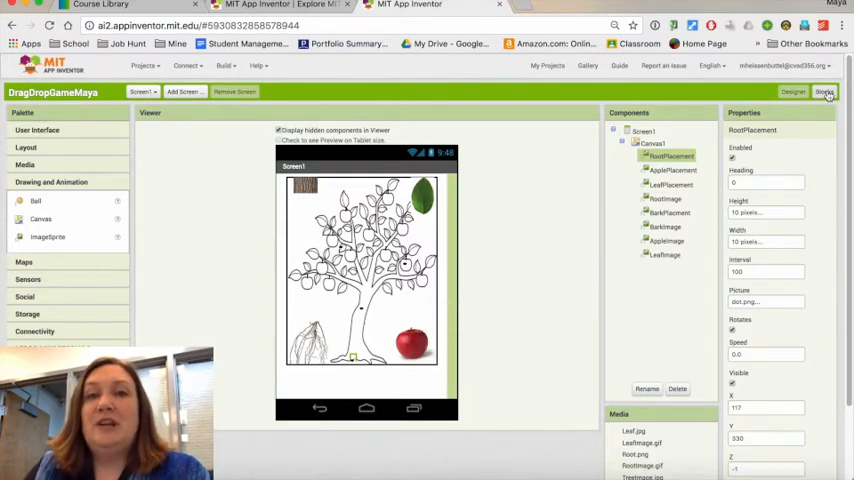
left_click(824, 91)
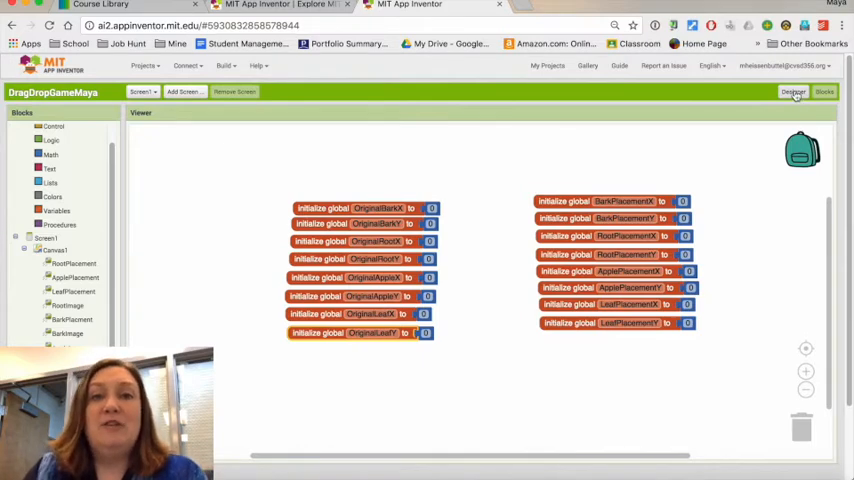
left_click(792, 92)
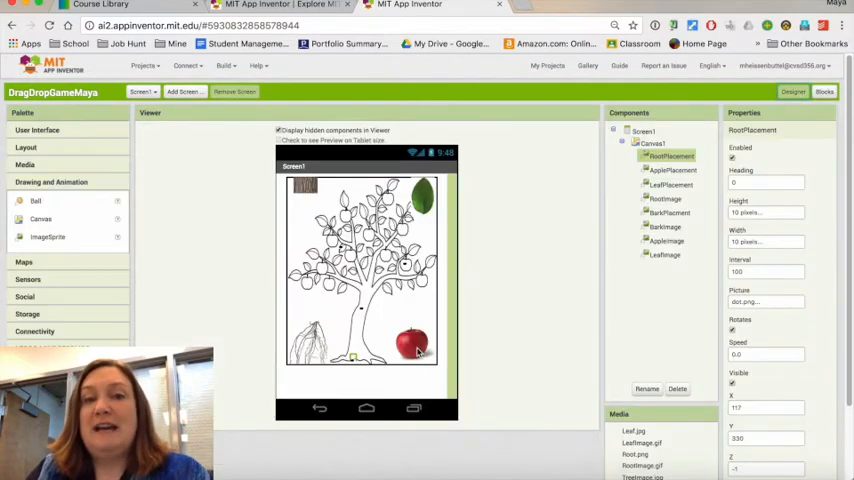
Step: Read the apple and root sprite positions and enter 267 into the apple's original coordinate global
left_click(666, 241)
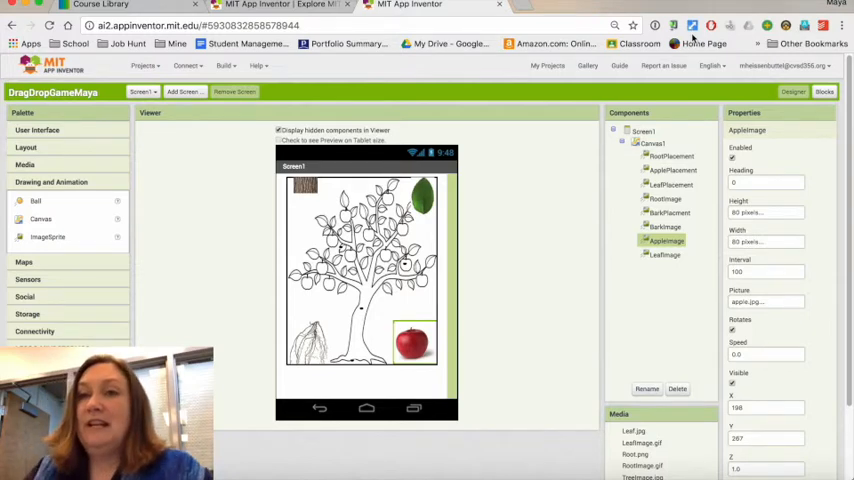
left_click(824, 92)
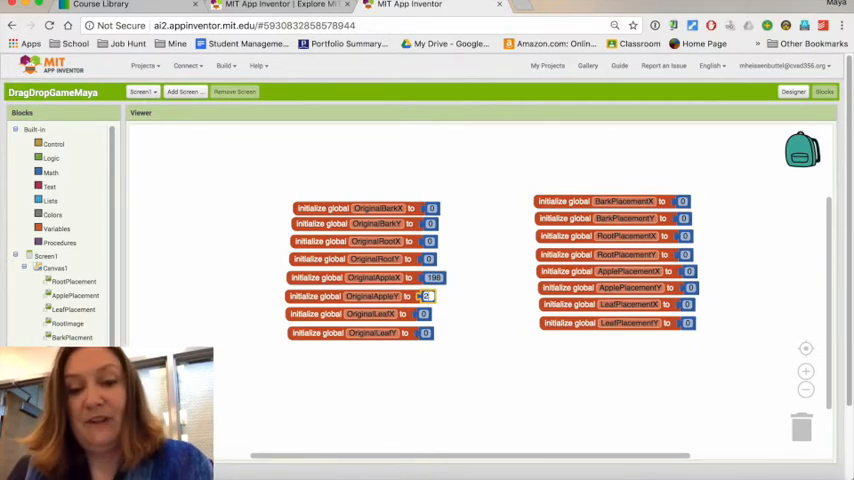
type("267")
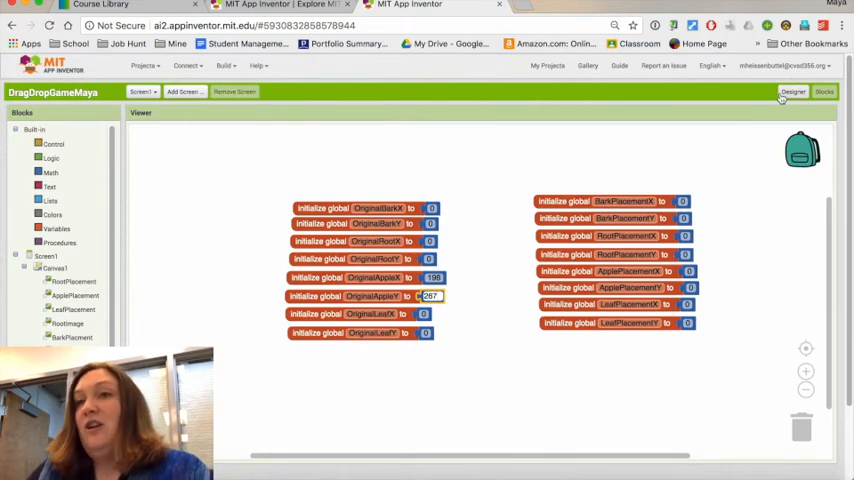
left_click(793, 91)
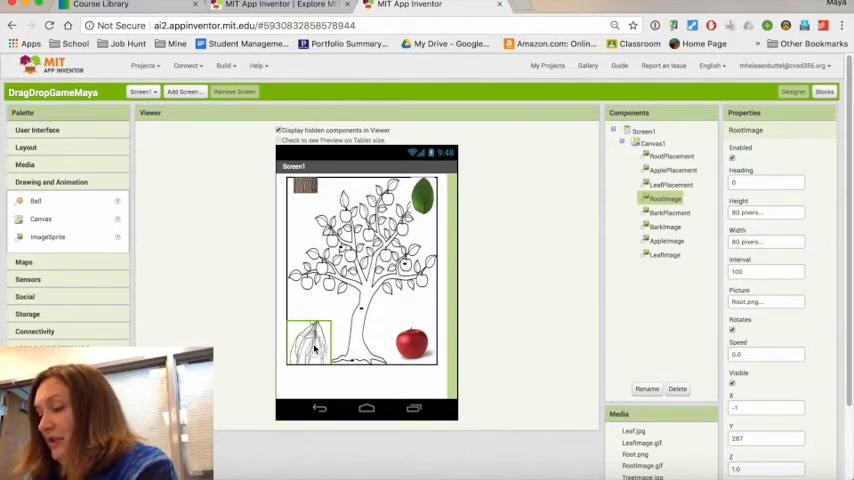
left_click(765, 407)
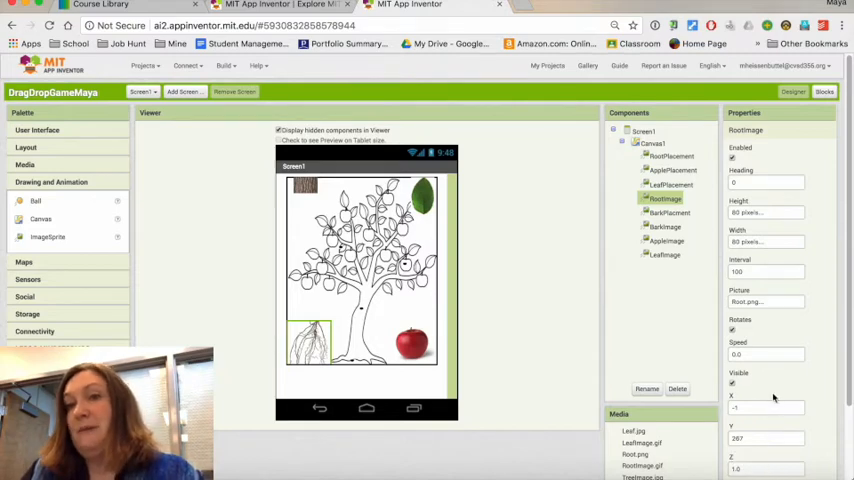
left_click(824, 91)
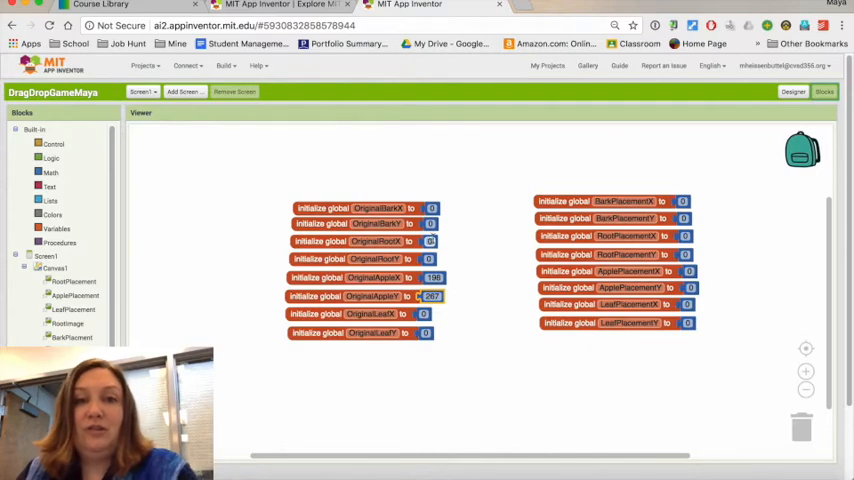
left_click(792, 91)
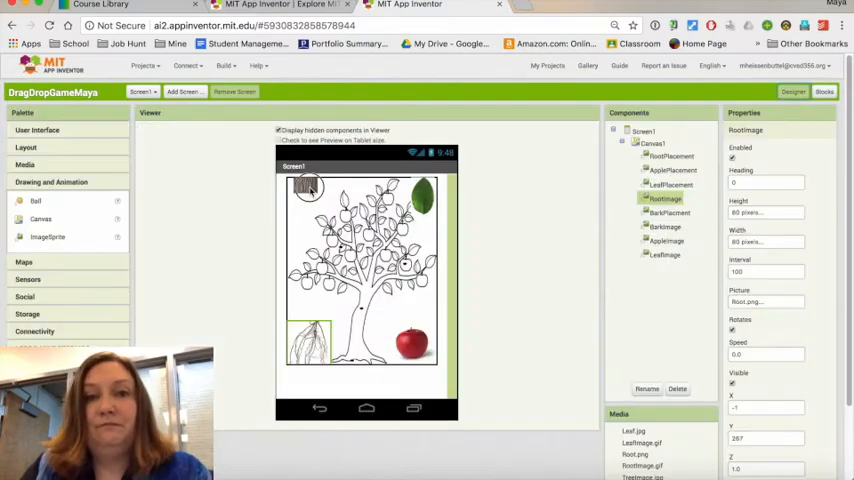
Step: Read the bark and placement marker positions, entering RootPlacementX 117 and RootPlacementY 330
left_click(824, 91)
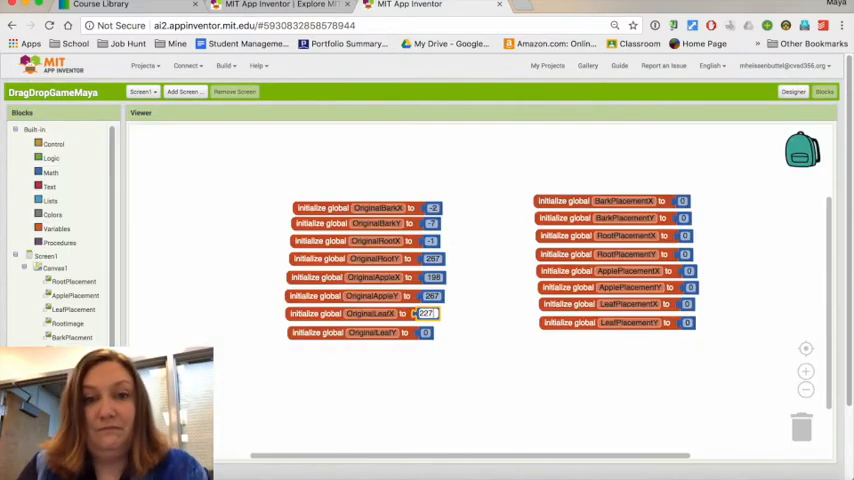
left_click(792, 91)
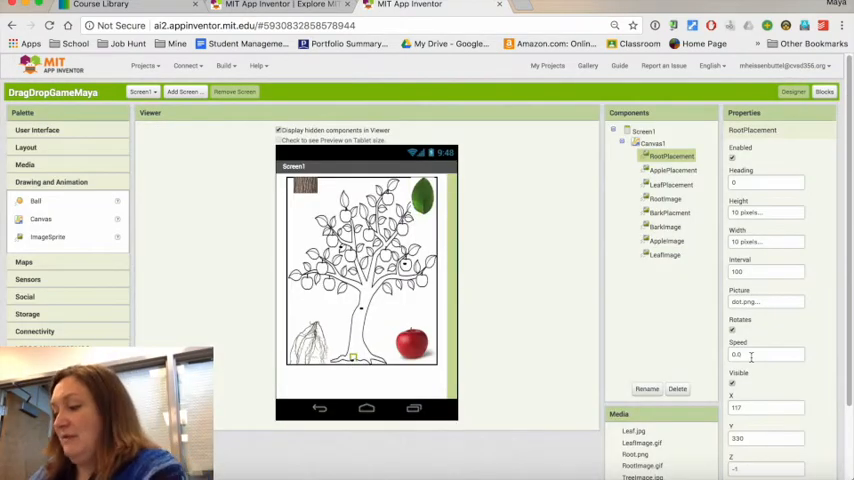
left_click(665, 198)
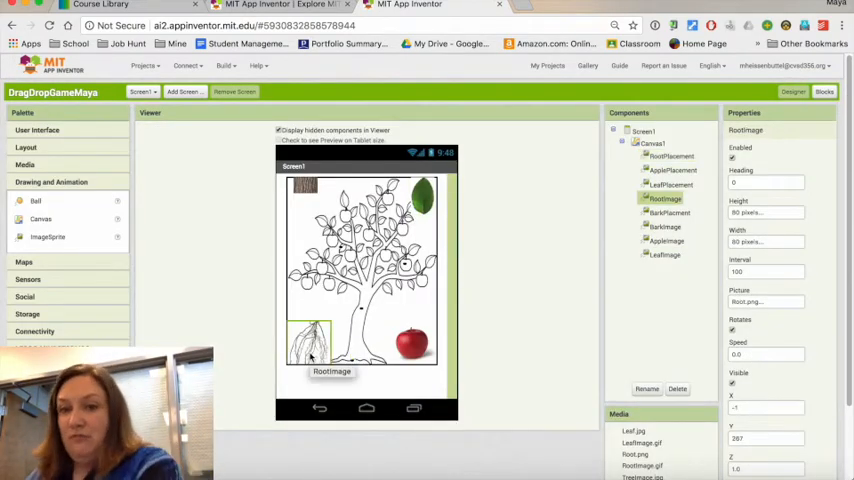
left_click(668, 212)
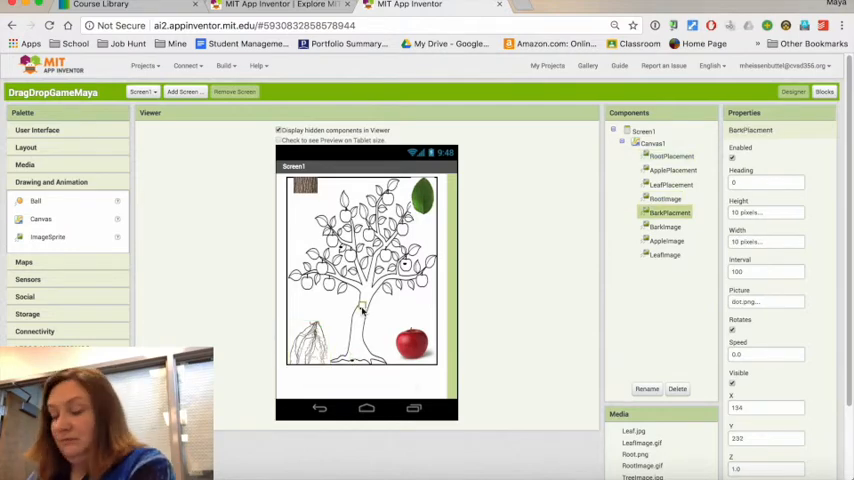
left_click(824, 91)
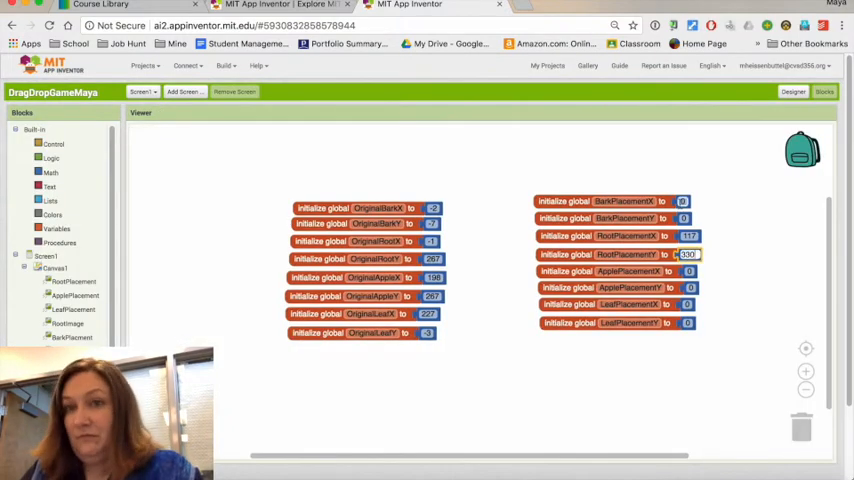
left_click(792, 91)
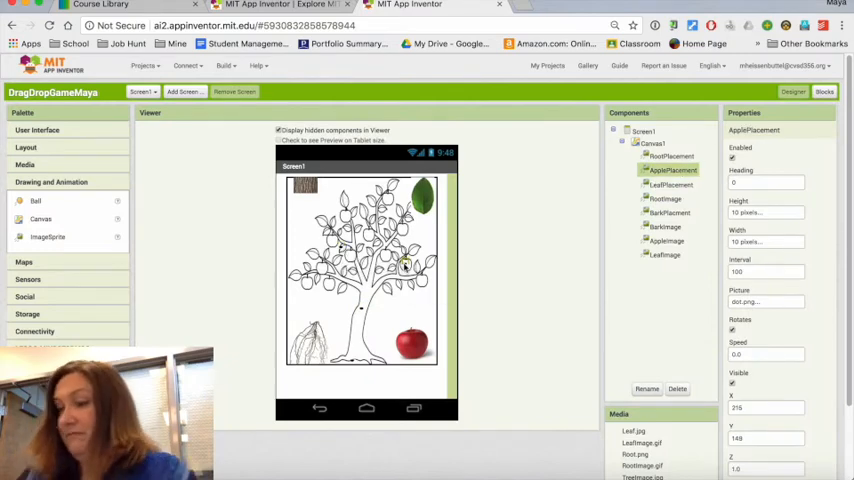
left_click(824, 91)
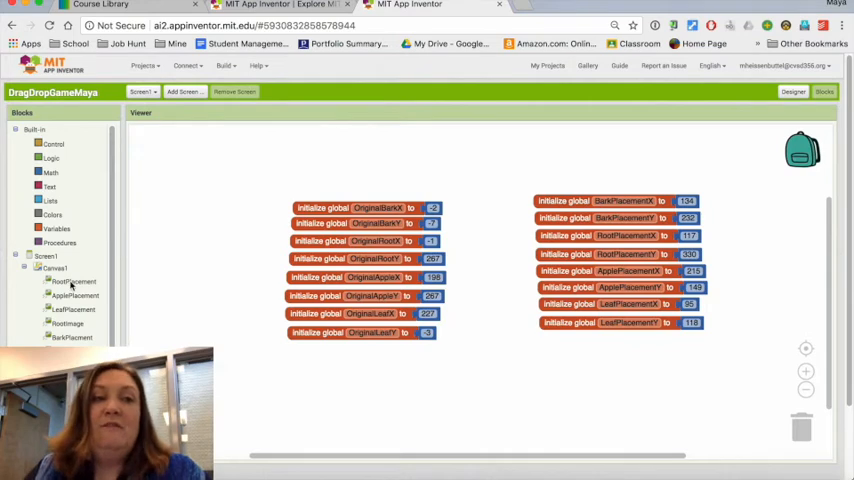
Step: Build AppleImage.Dragged calling AppleImage.MoveTo with currentX and currentY, checking placement coordinates
left_click(74, 295)
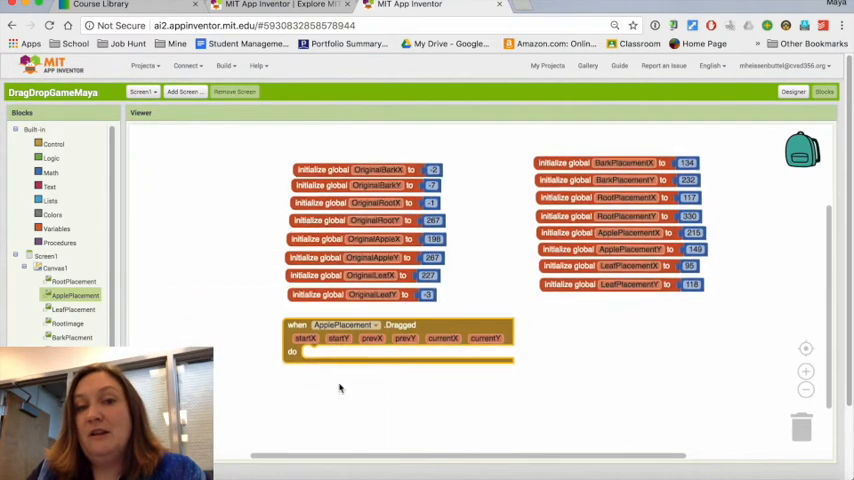
scroll("down", 3)
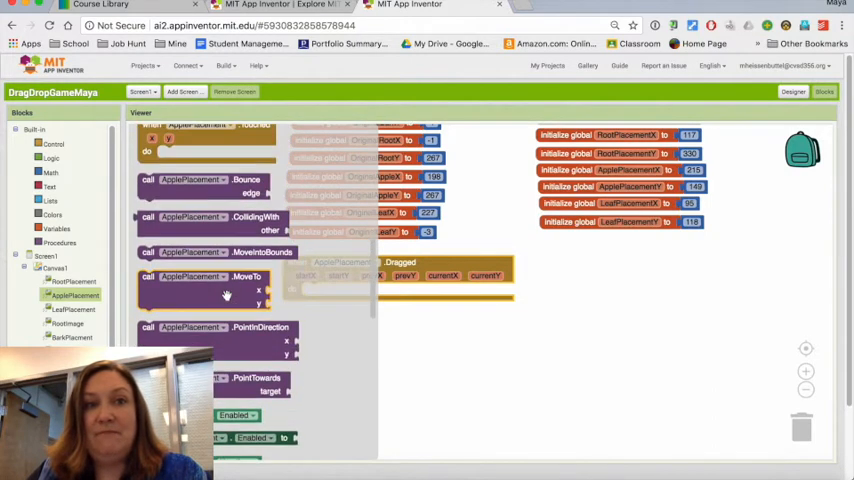
mouse_move(160, 298)
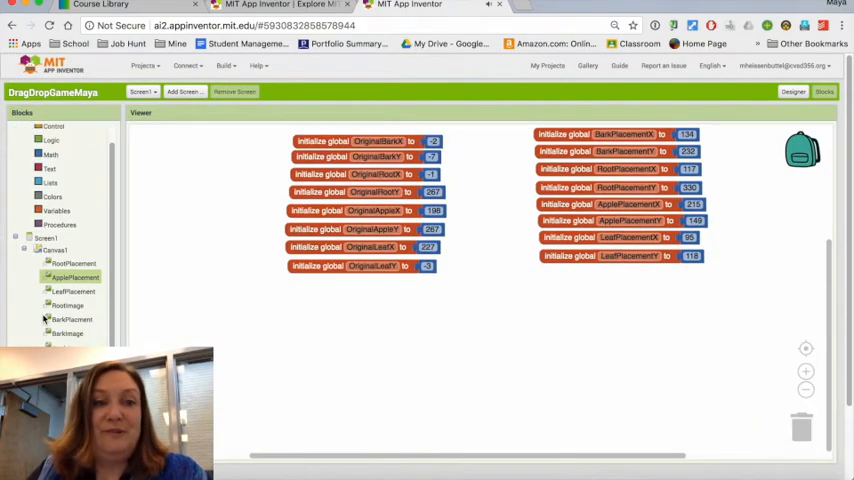
left_click(74, 277)
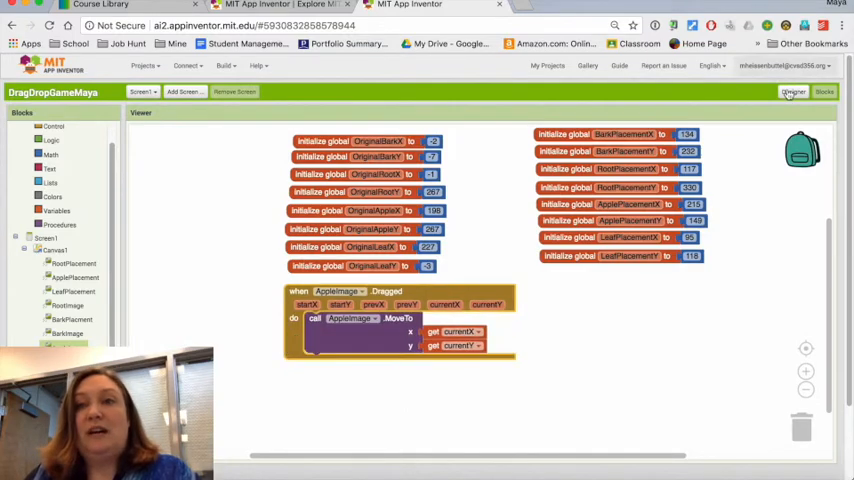
left_click(792, 91)
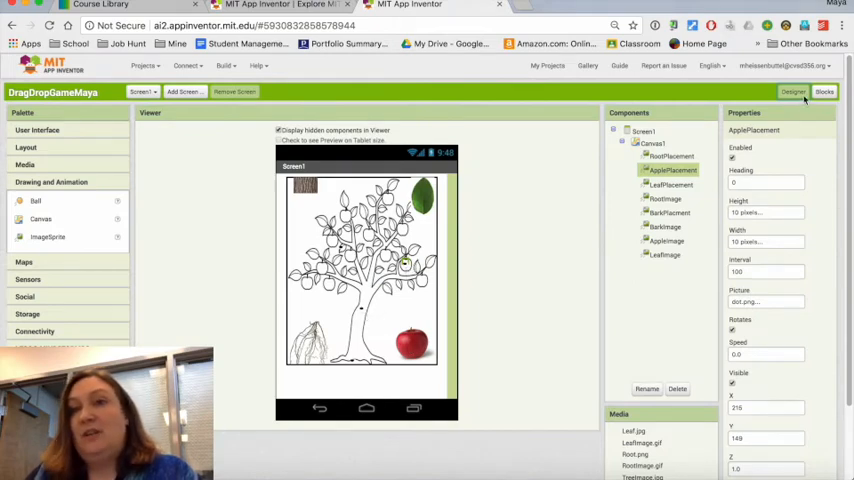
left_click(824, 92)
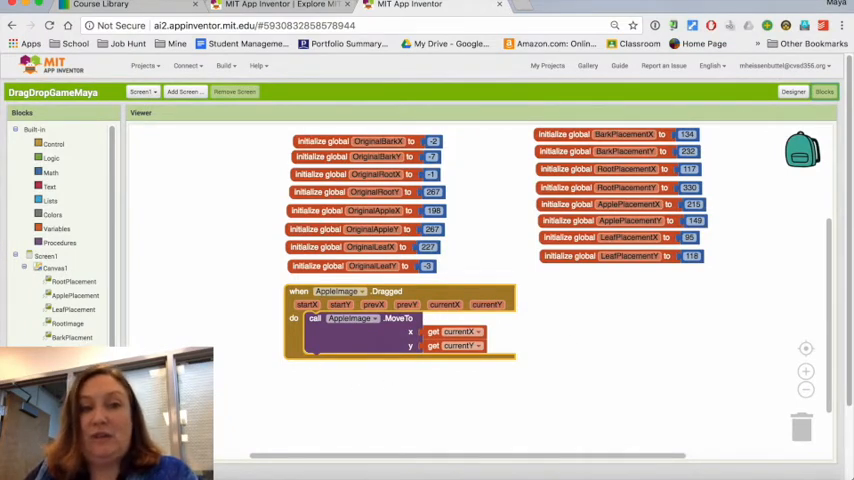
left_click(74, 295)
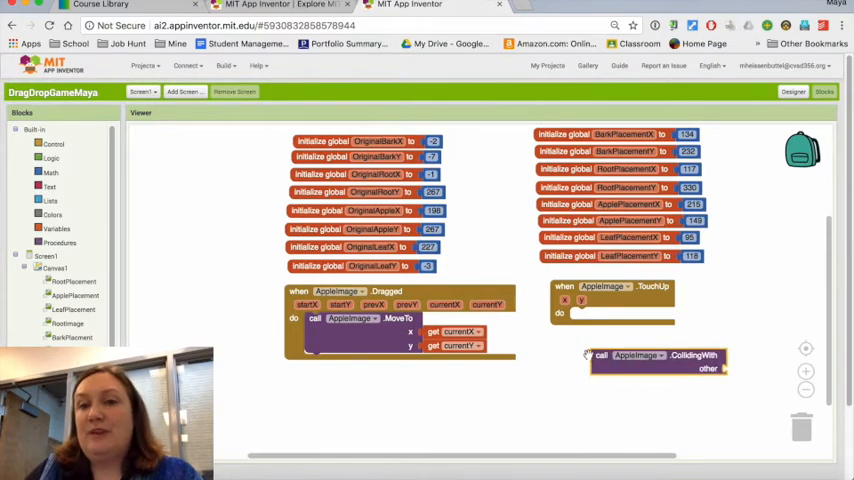
Step: Add AppleImage.TouchUp: if colliding with ApplePlacement, move to its X/Y and disable the apple
left_click(53, 144)
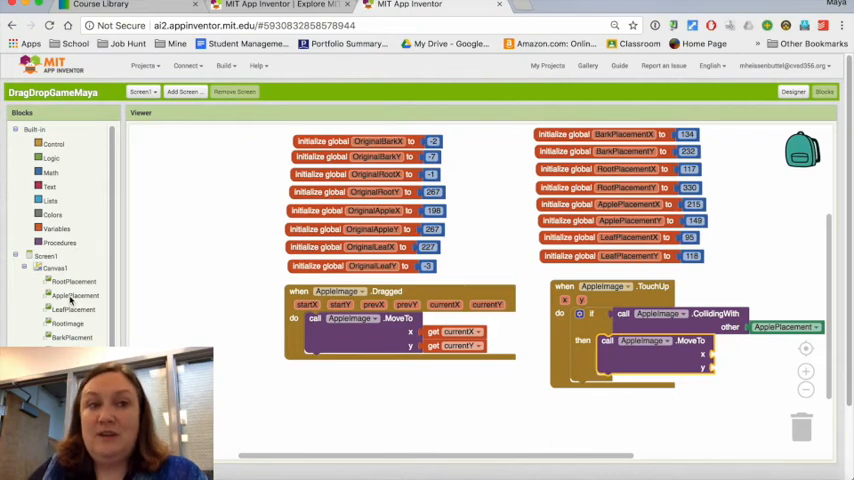
left_click(70, 295)
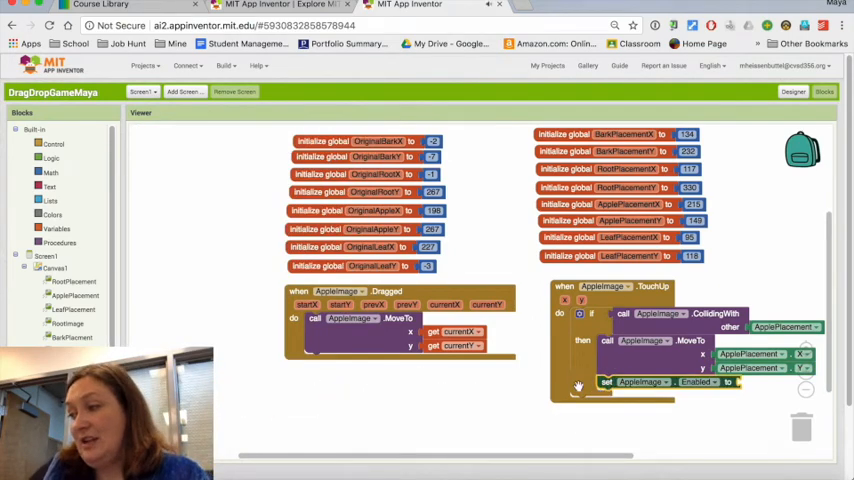
left_click(50, 158)
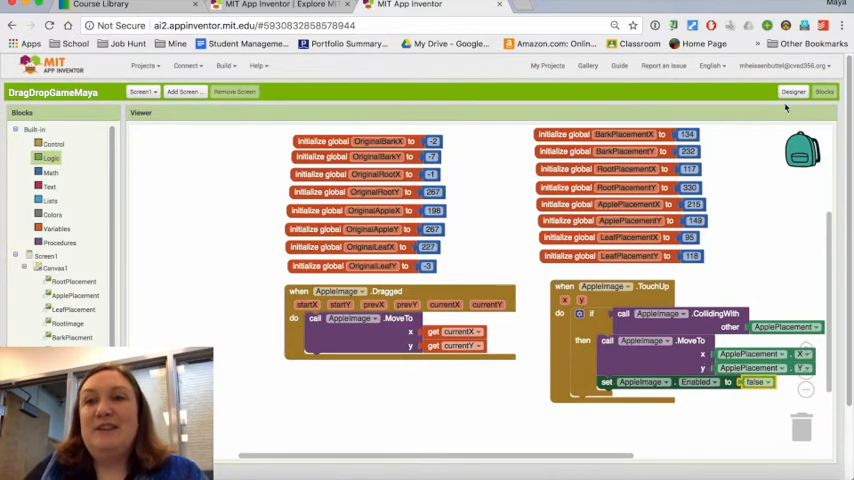
Step: Reposition the apple sprite to about X 201, Y 271 at the canvas's lower right
left_click(793, 91)
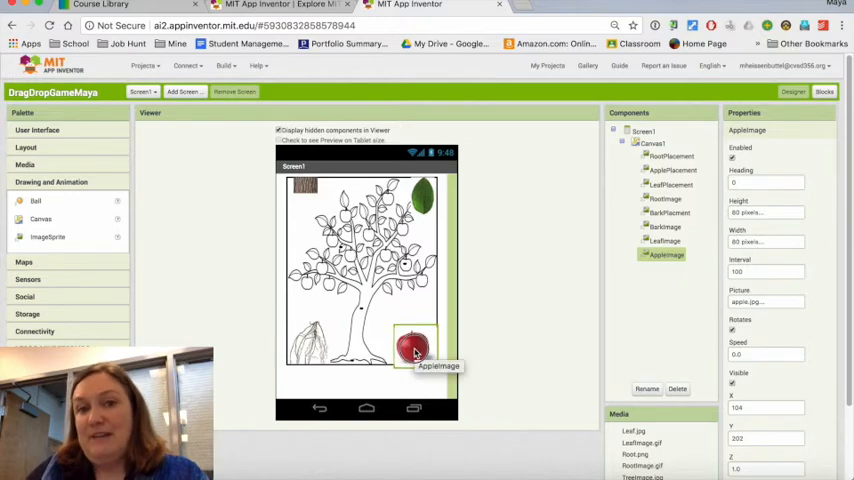
left_click_drag(415, 343, 413, 345)
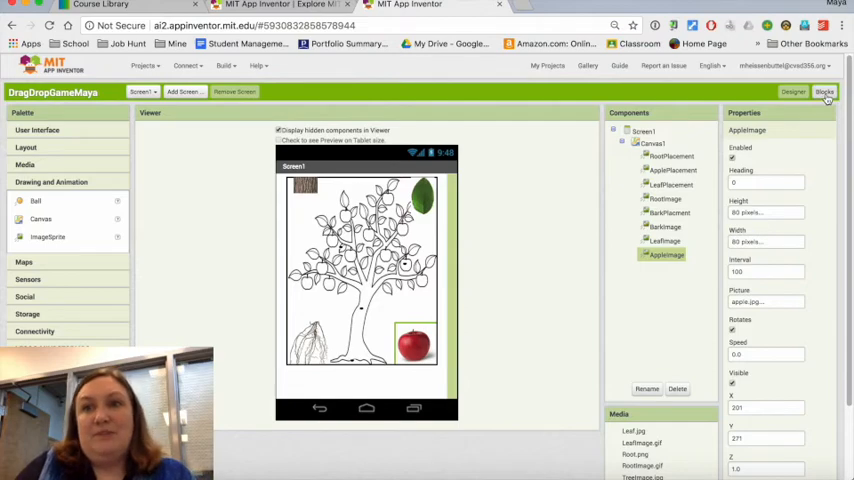
left_click(824, 91)
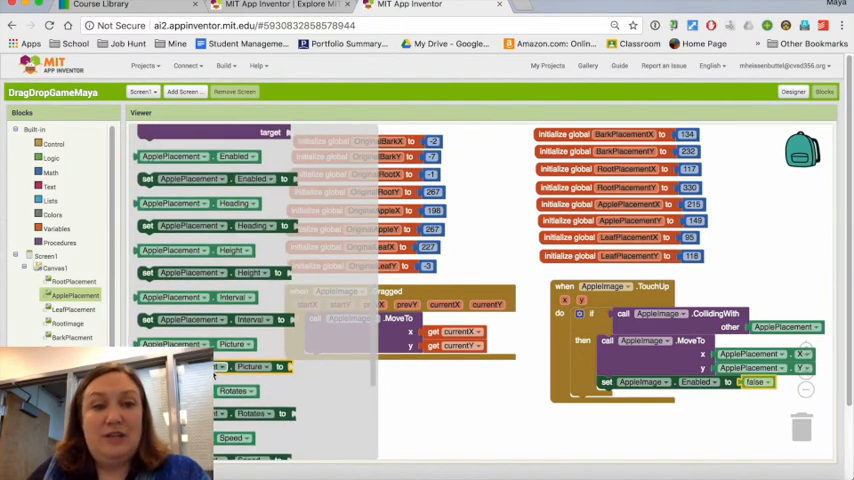
Step: Add set ApplePlacement.Visible to false in then, plus an else holding AppleImage.MoveTo
scroll("down", 3)
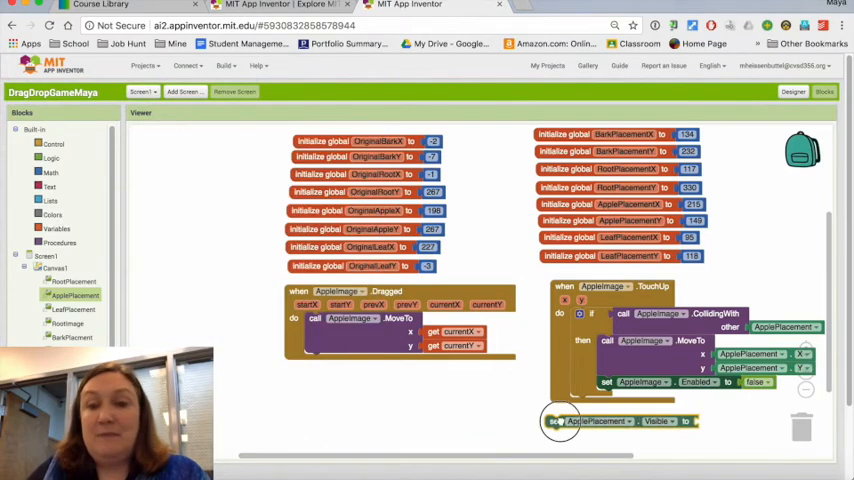
left_click_drag(560, 420, 605, 400)
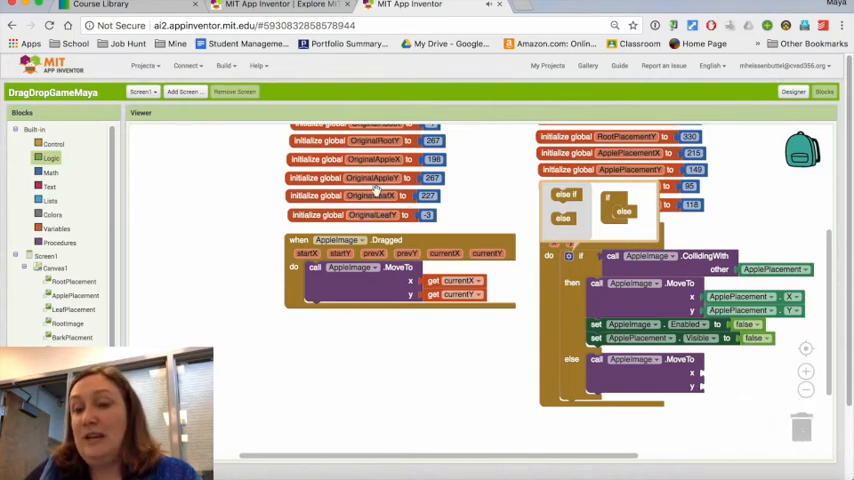
Step: Plug get global OriginalAppleX and OriginalAppleY into the else MoveTo x and y sockets
left_click(55, 229)
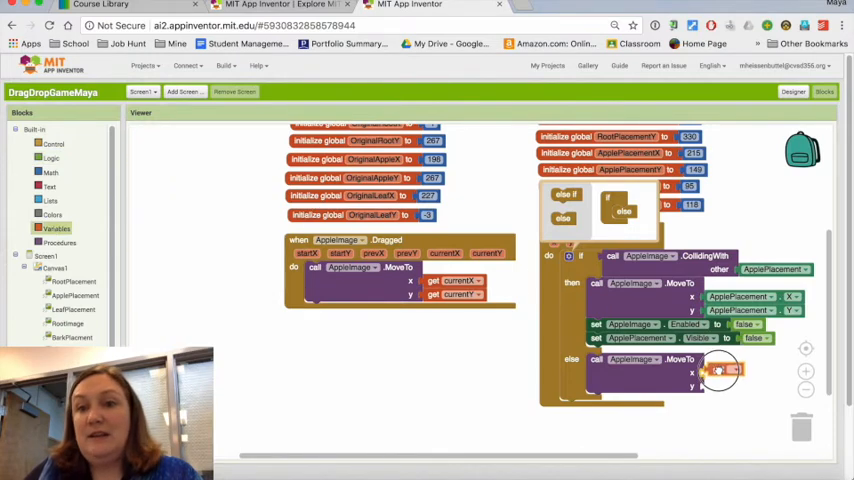
left_click(728, 372)
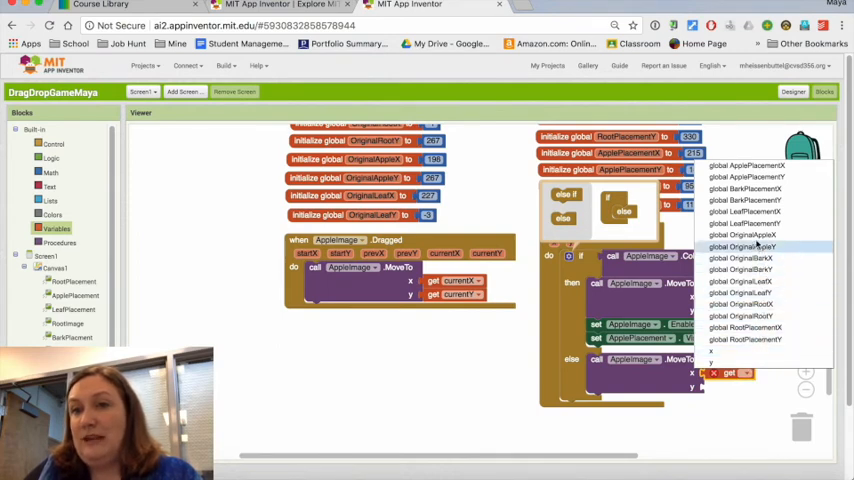
left_click(745, 246)
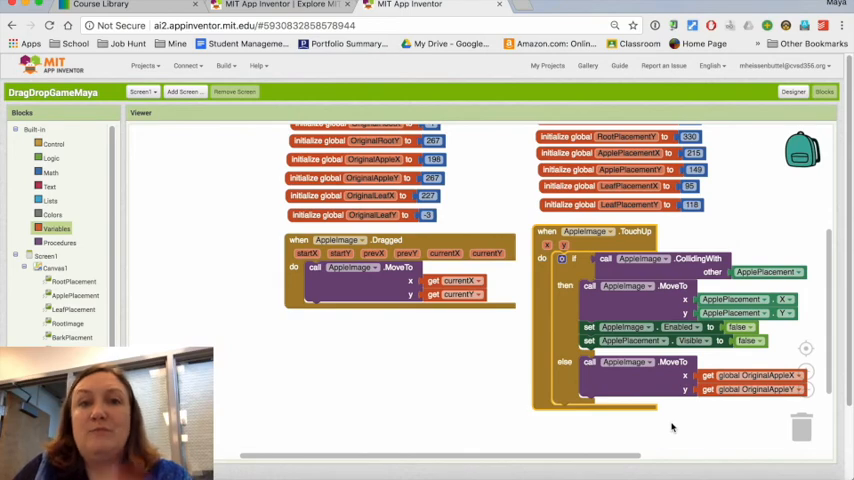
mouse_move(794, 103)
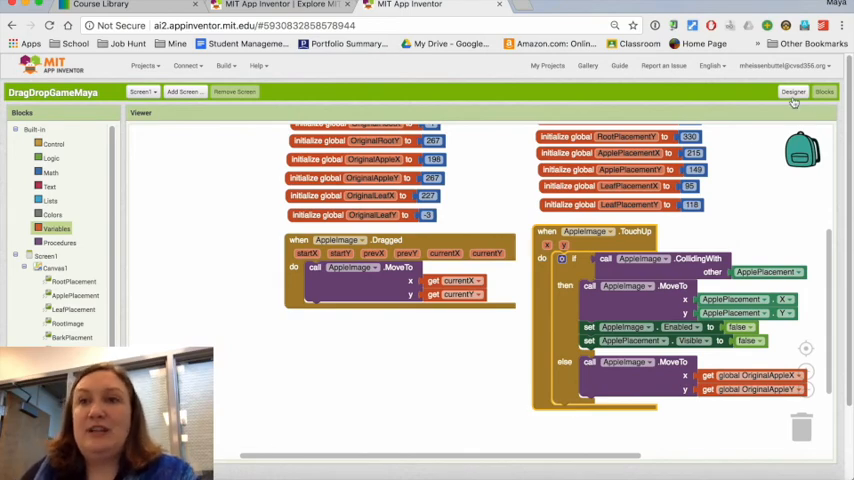
Step: Add a button below the canvas, rename it ResetButton and set its Text to Reset
left_click(793, 91)
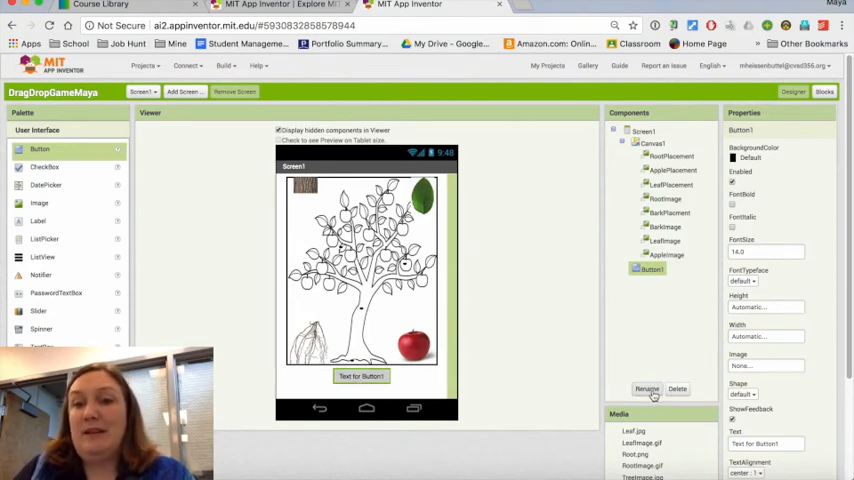
left_click(646, 388)
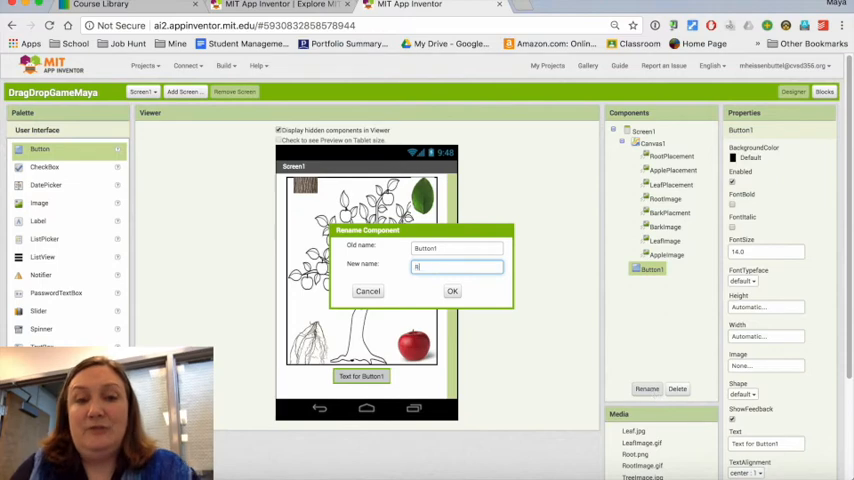
type("ResetButton")
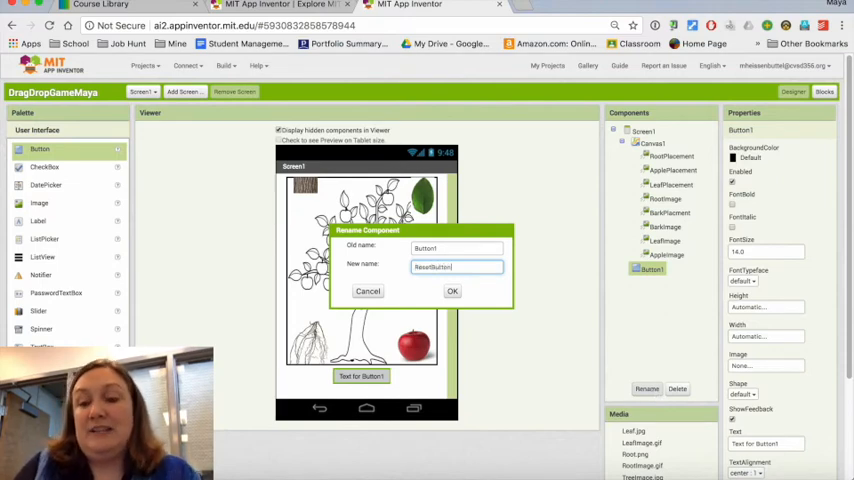
left_click(452, 291)
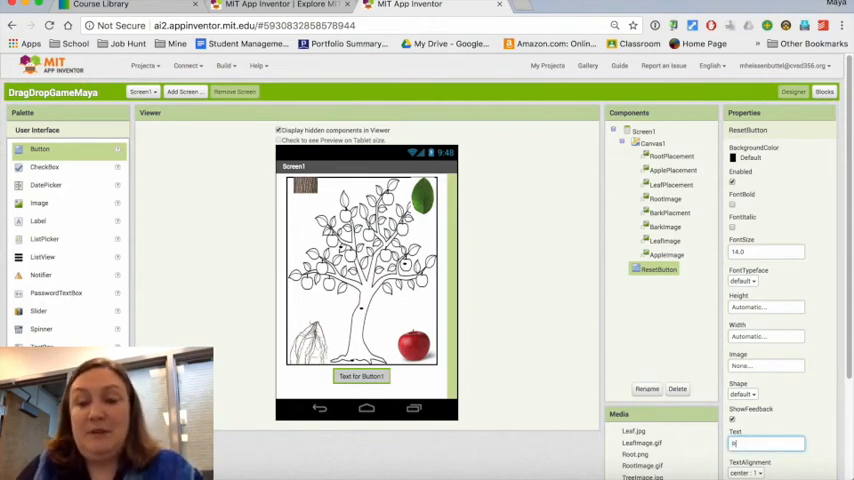
type("Reset")
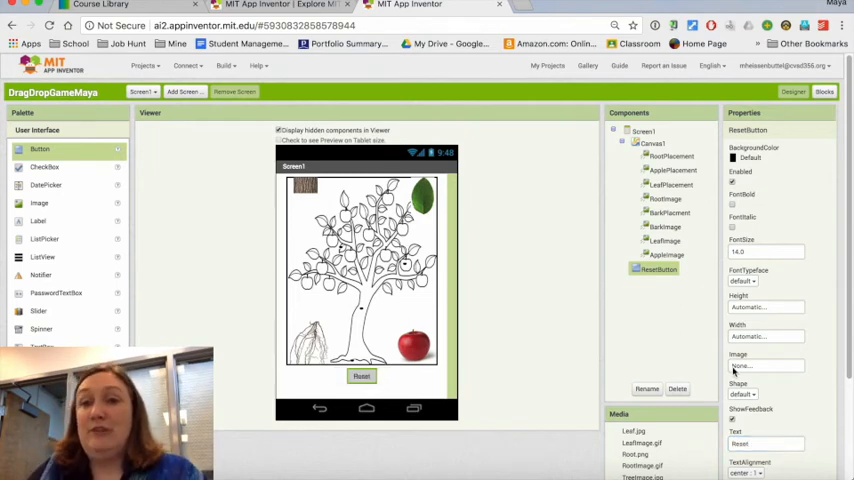
left_click(824, 91)
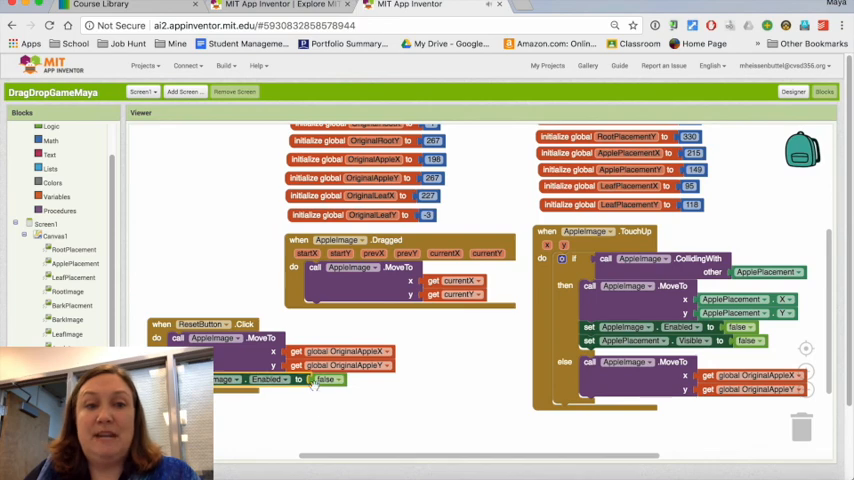
Step: Add ResetButton.Click moving the apple to OriginalAppleX/Y and setting AppleImage.Enabled
left_click(327, 379)
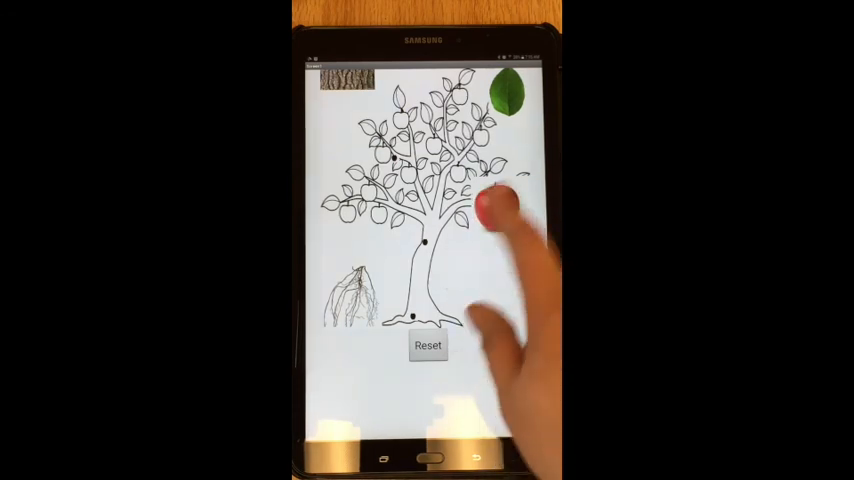
Step: On the tablet, drag the apple onto its tree placement and release it to test snapping
left_click_drag(495, 205, 498, 205)
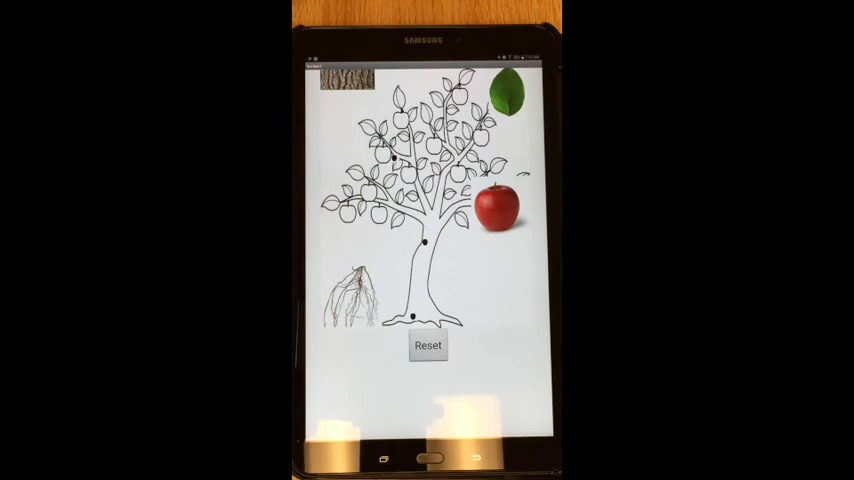